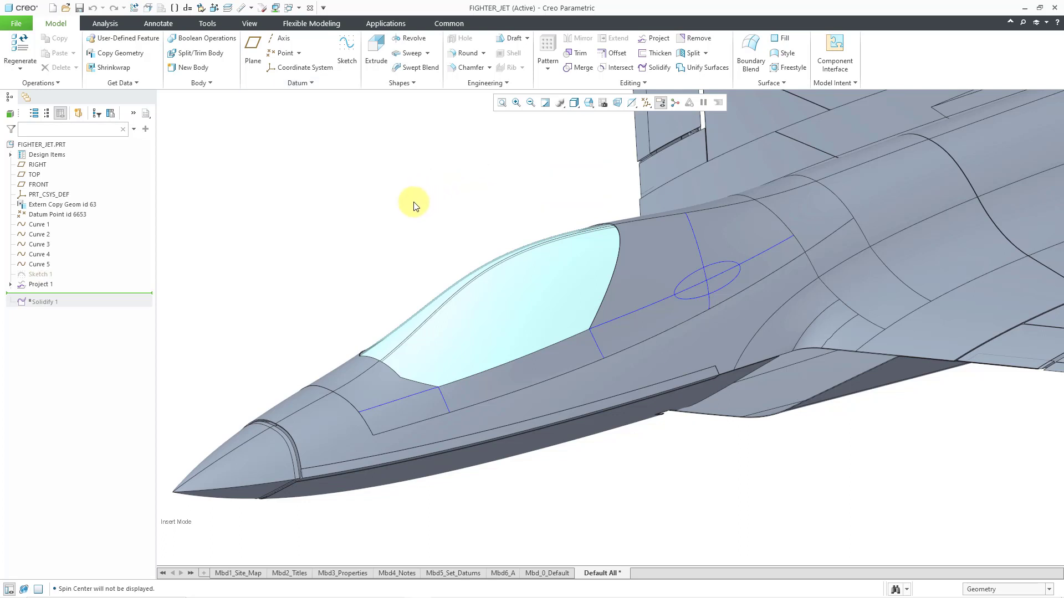
Step: Identify Curve 2 and Curve 3 on the fuselage in the model tree
click(40, 224)
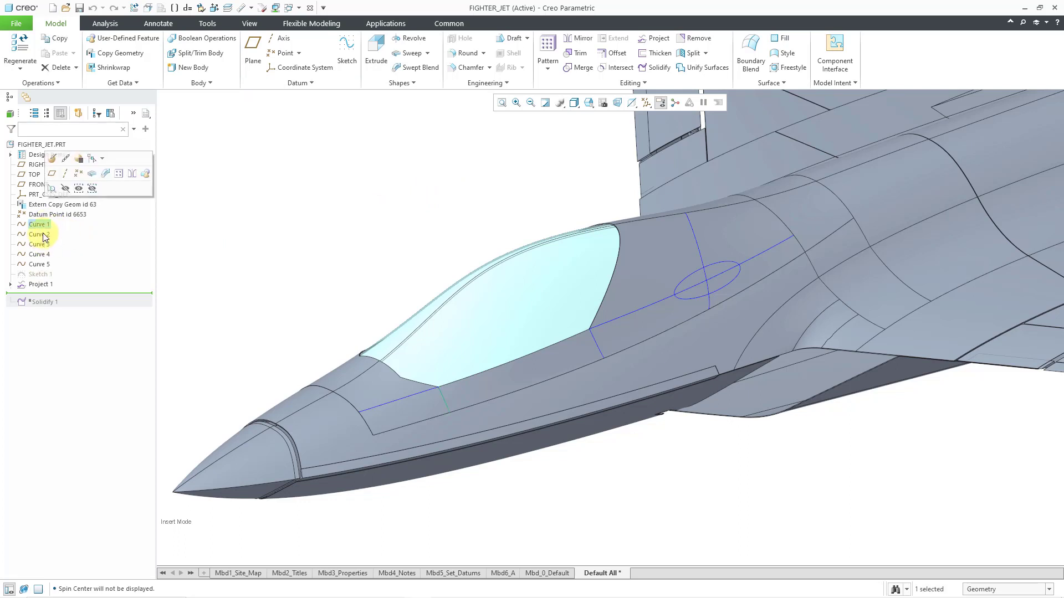
click(40, 244)
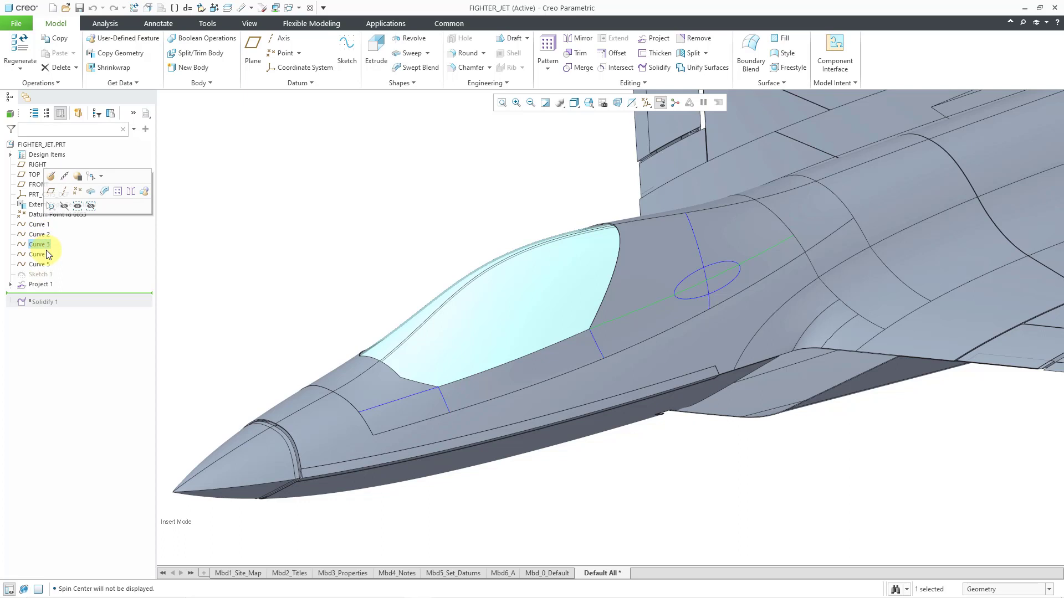
click(38, 263)
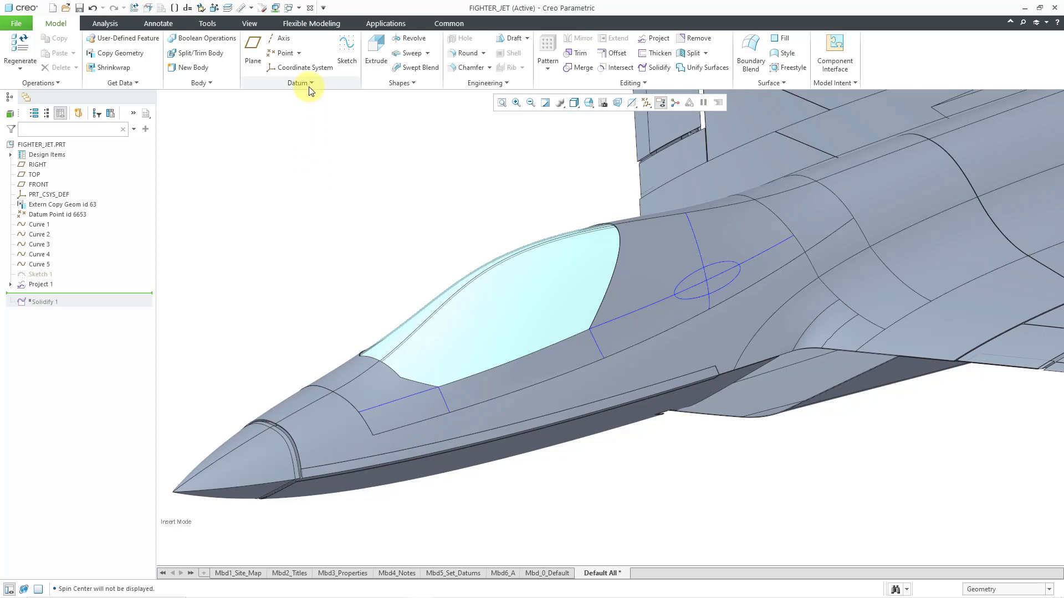
Step: Start a new Closed Loop Curve feature from the Datum curve options
click(299, 83)
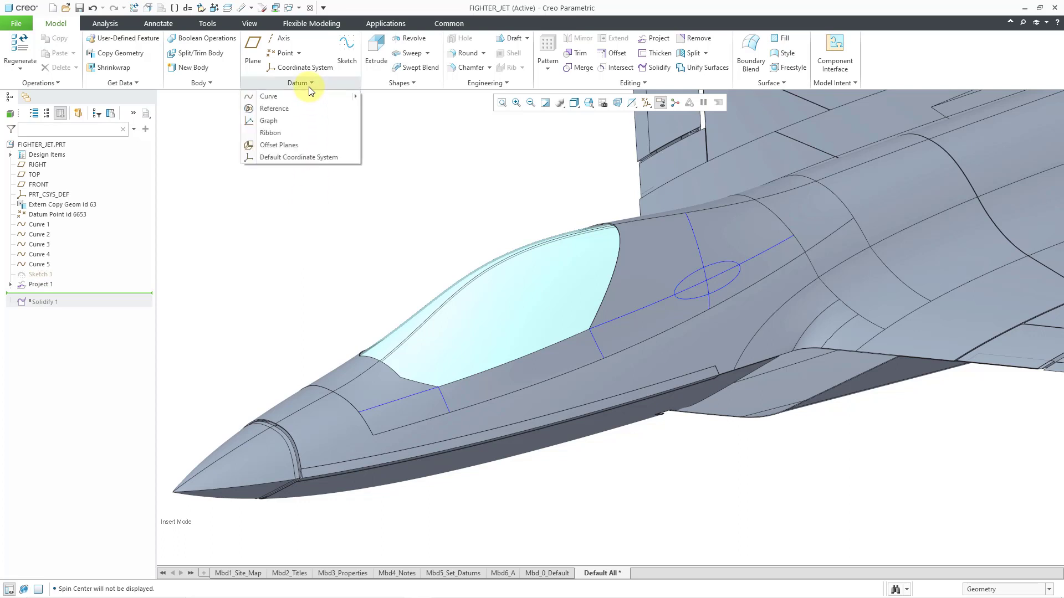
mouse_move(269, 95)
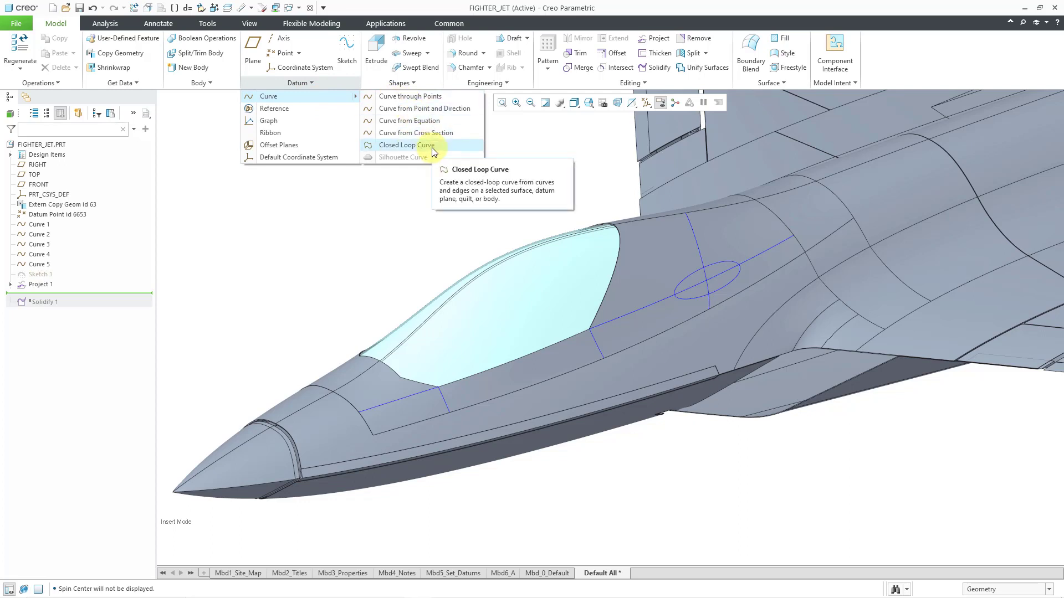
click(407, 145)
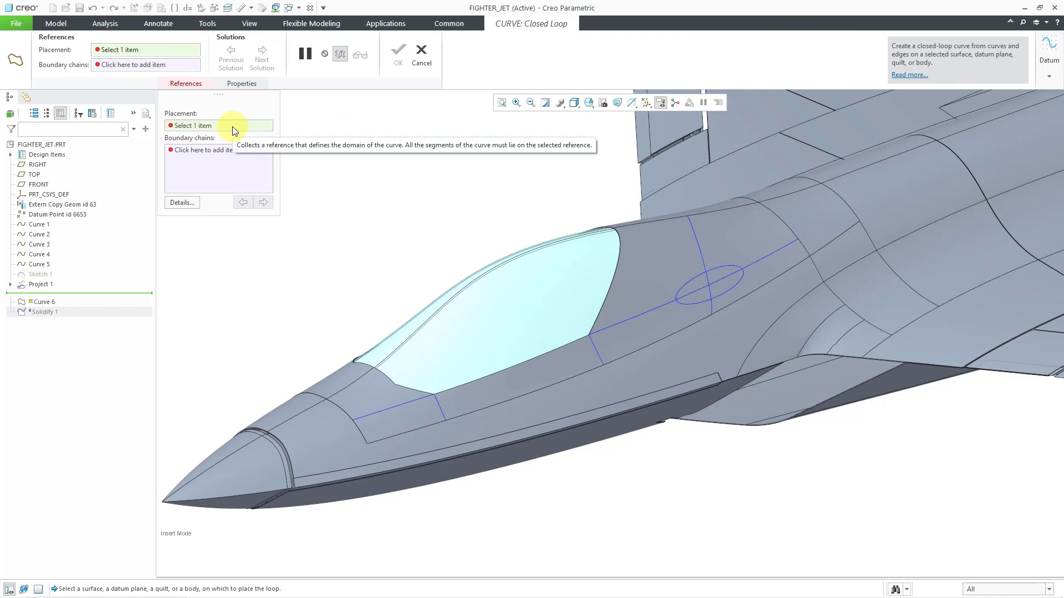
mouse_move(444, 167)
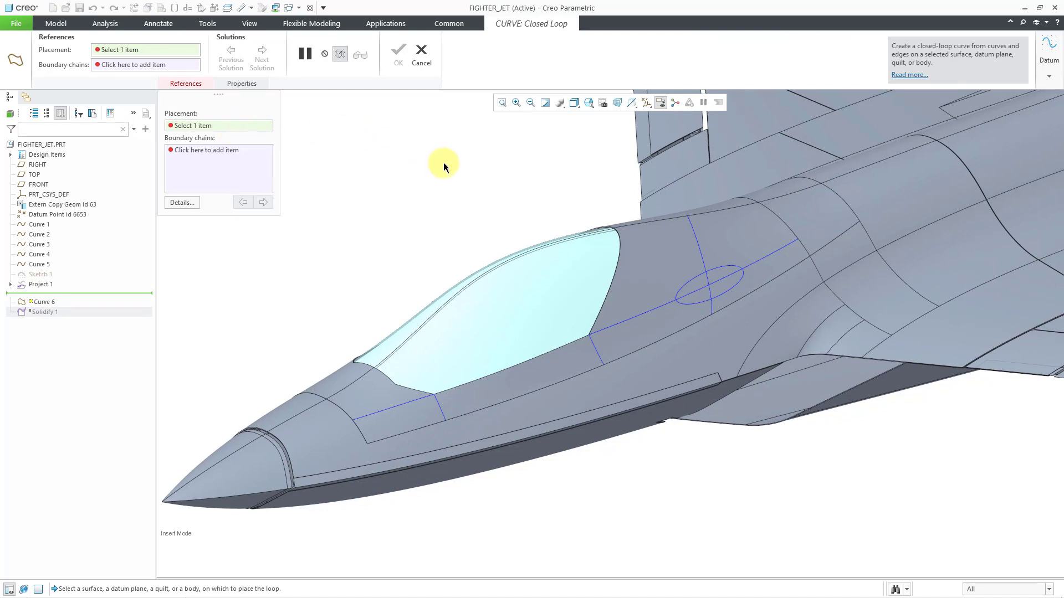
mouse_move(446, 168)
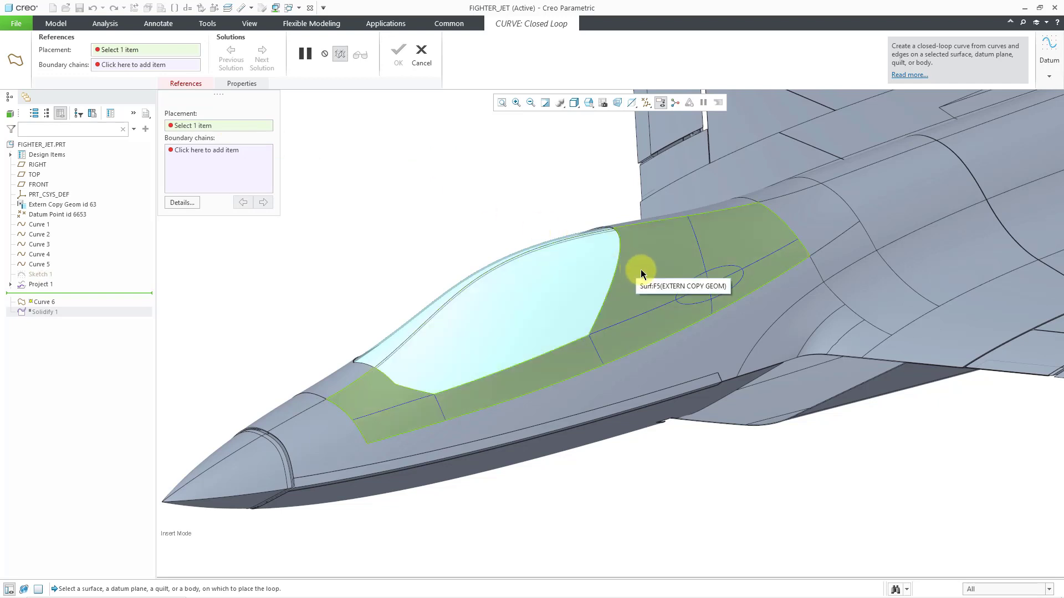
Step: Place the loop on fuselage surface F5 and take its whole outer edge loop as a boundary chain
click(642, 271)
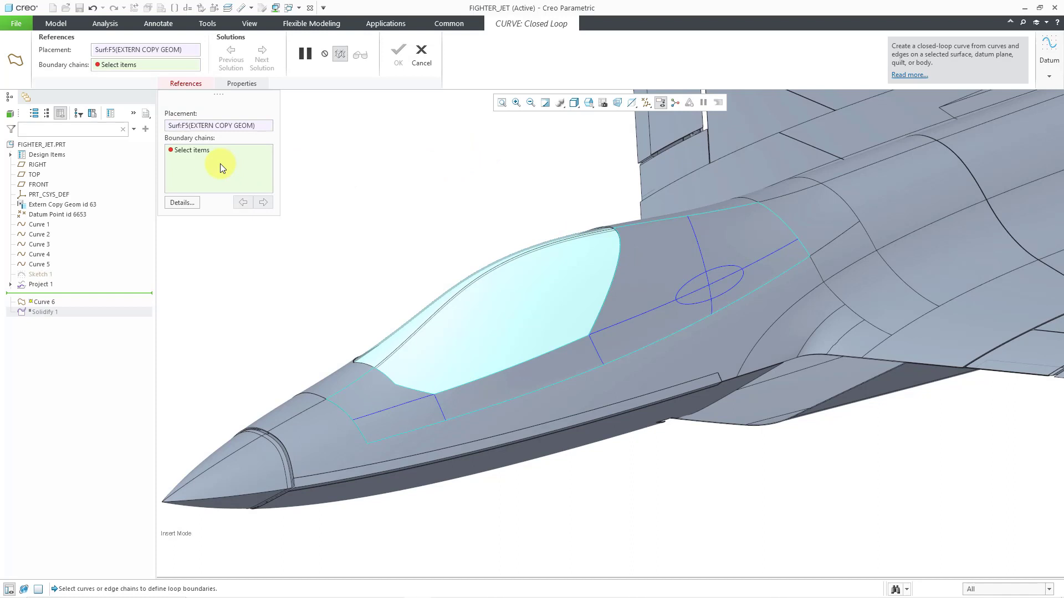
mouse_move(219, 167)
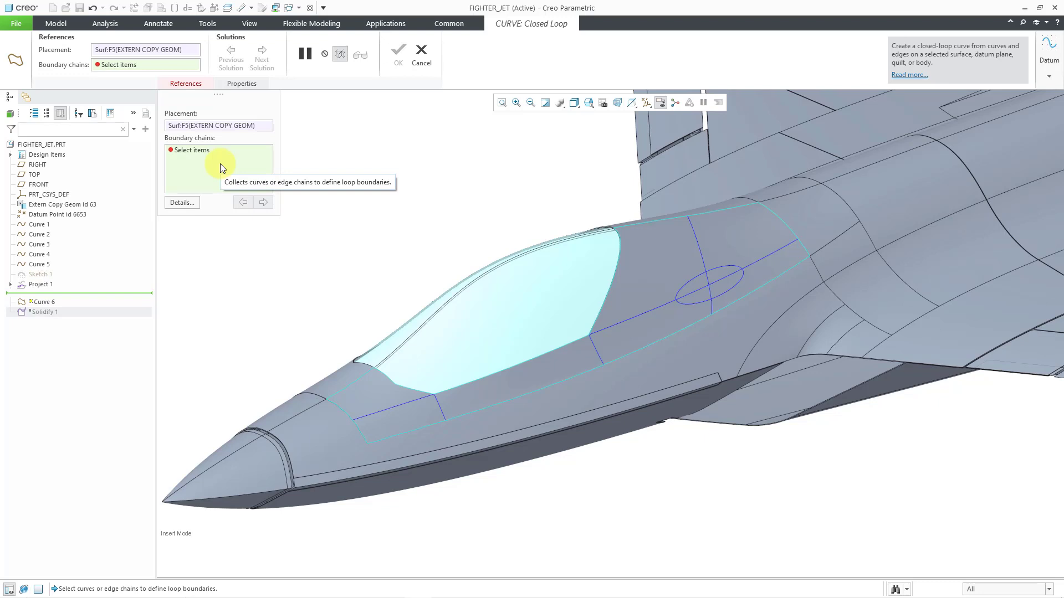
mouse_move(506, 195)
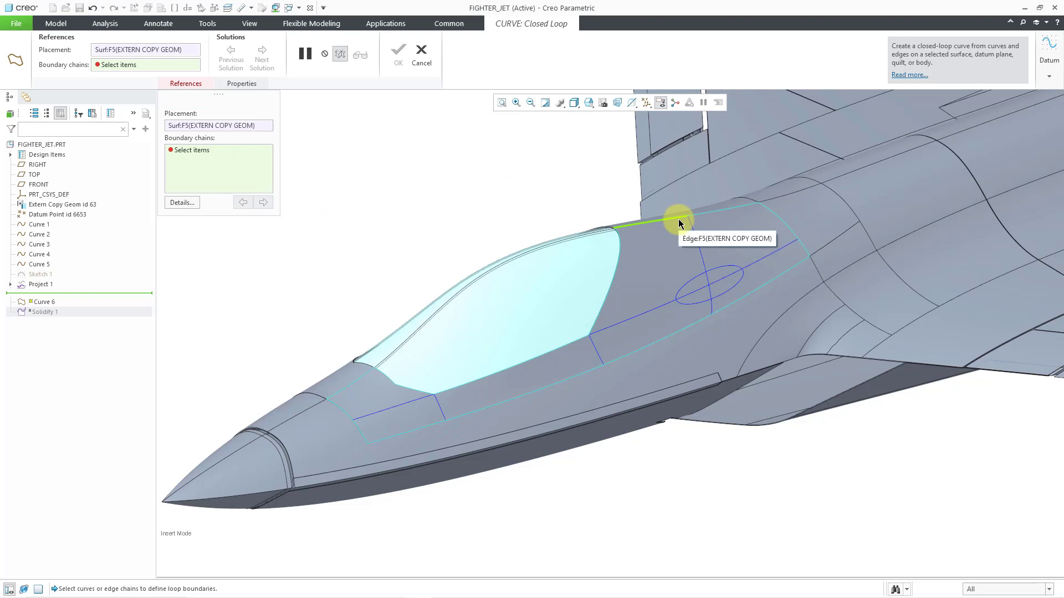
click(678, 224)
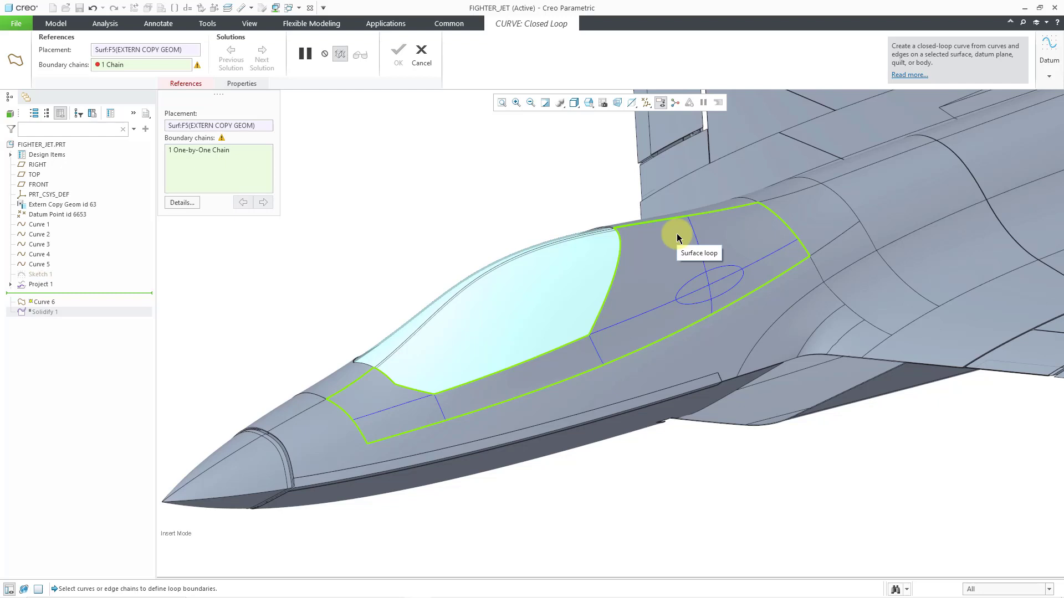
click(676, 235)
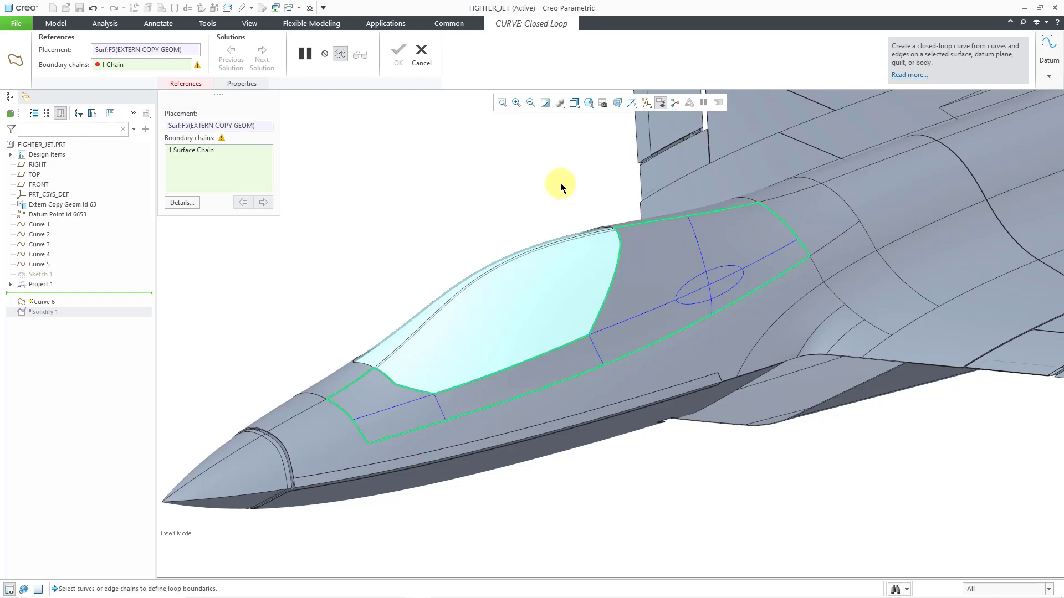
mouse_move(561, 186)
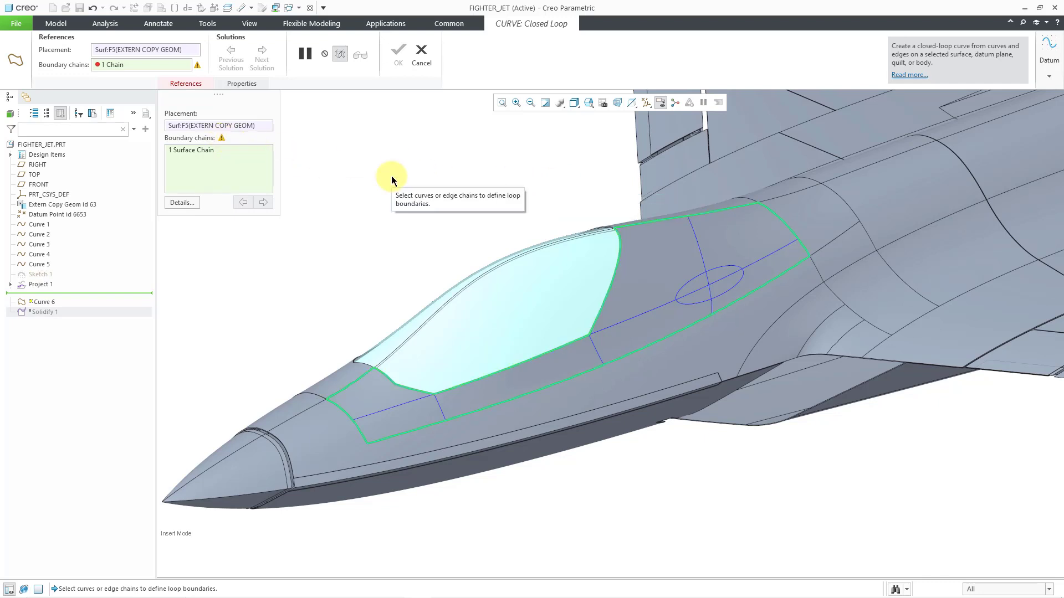
mouse_move(706, 255)
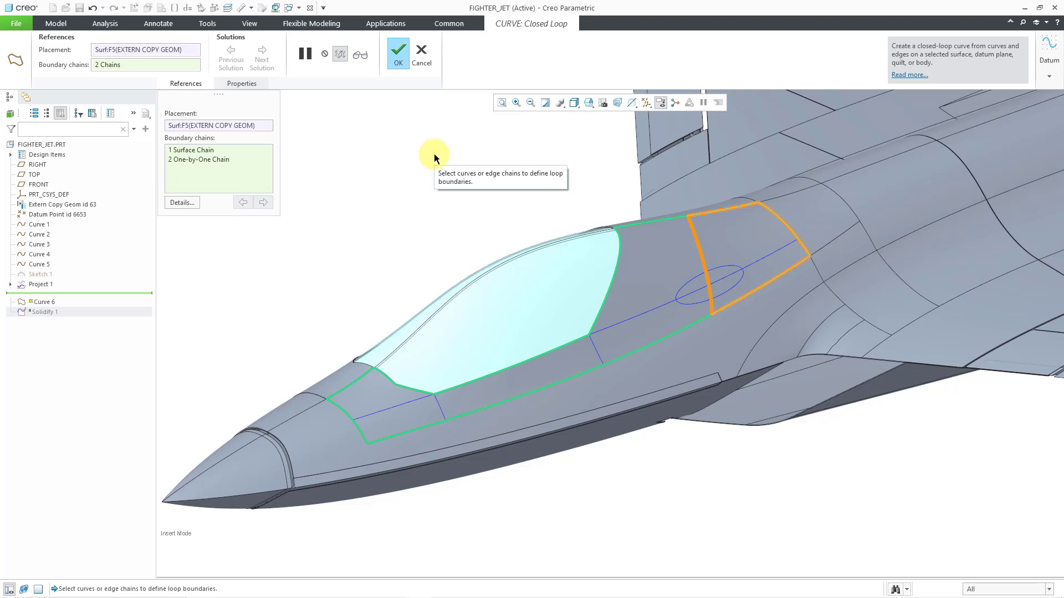
mouse_move(769, 259)
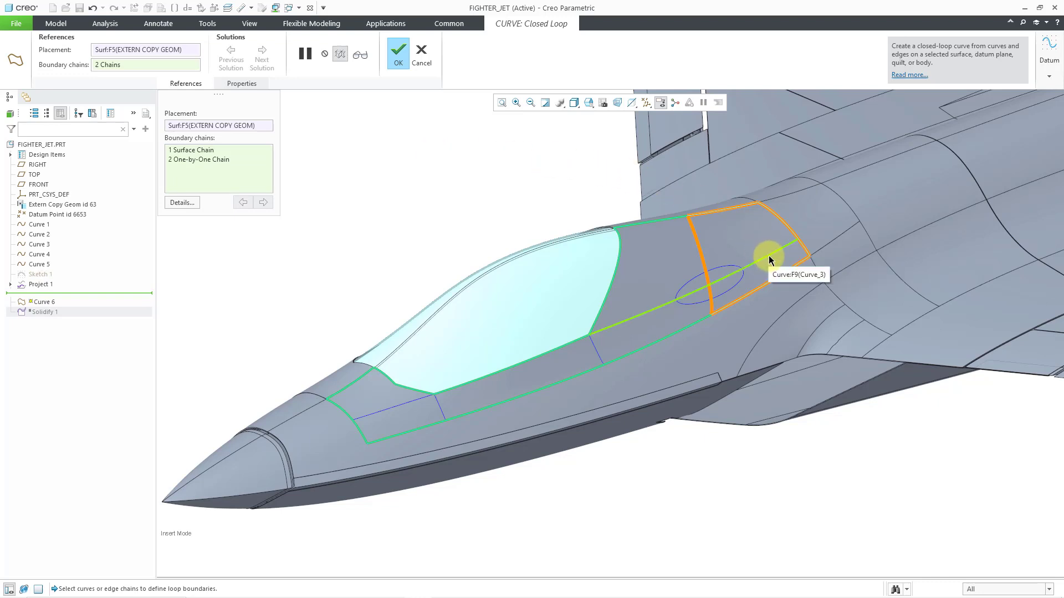
Step: Add Curve 3, the lower, forward and nose-side curves as further boundary chains
click(769, 259)
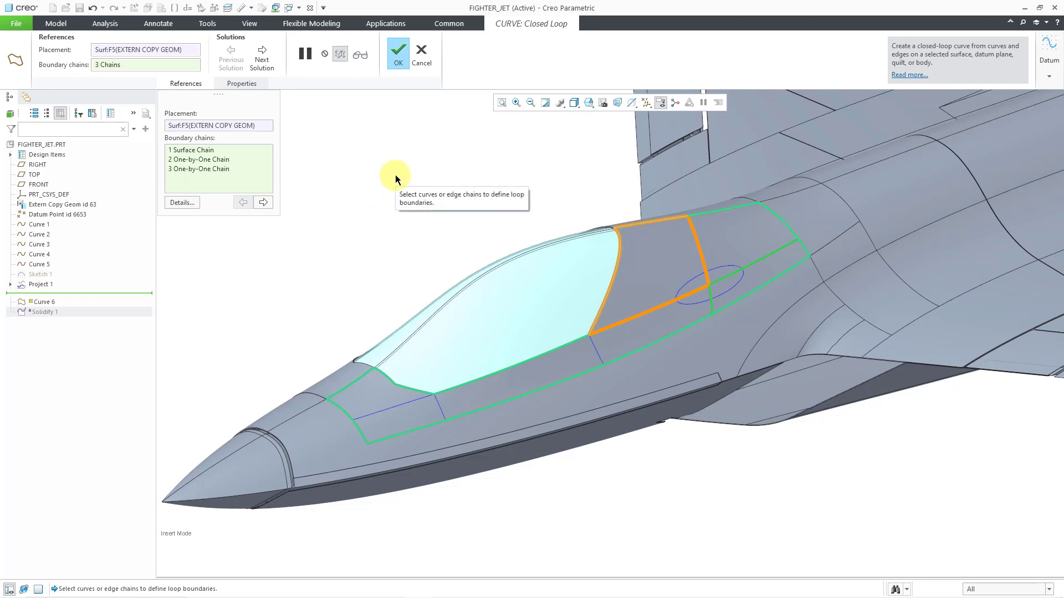
mouse_move(597, 359)
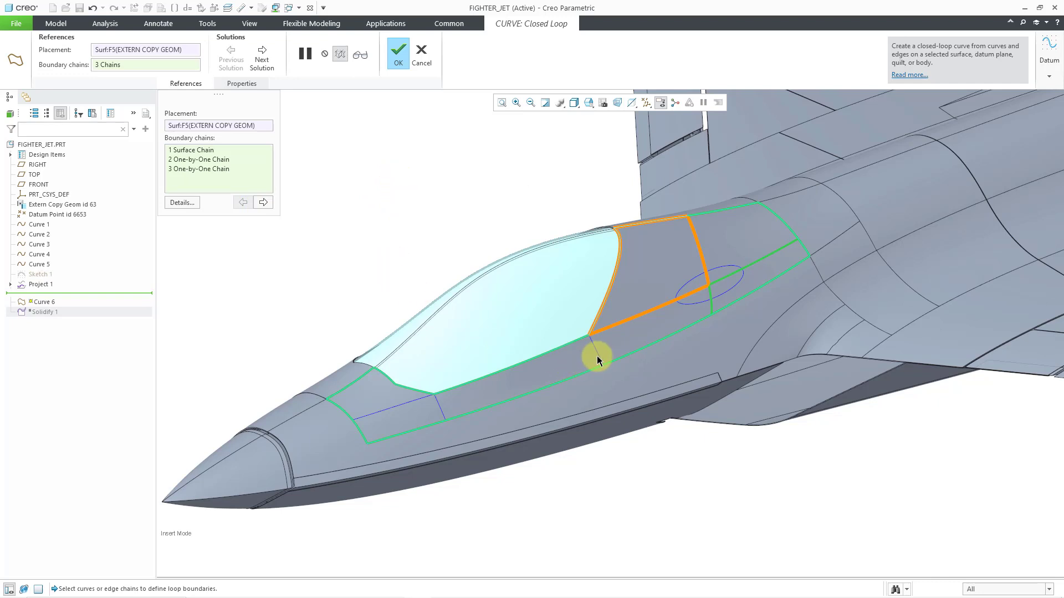
click(441, 410)
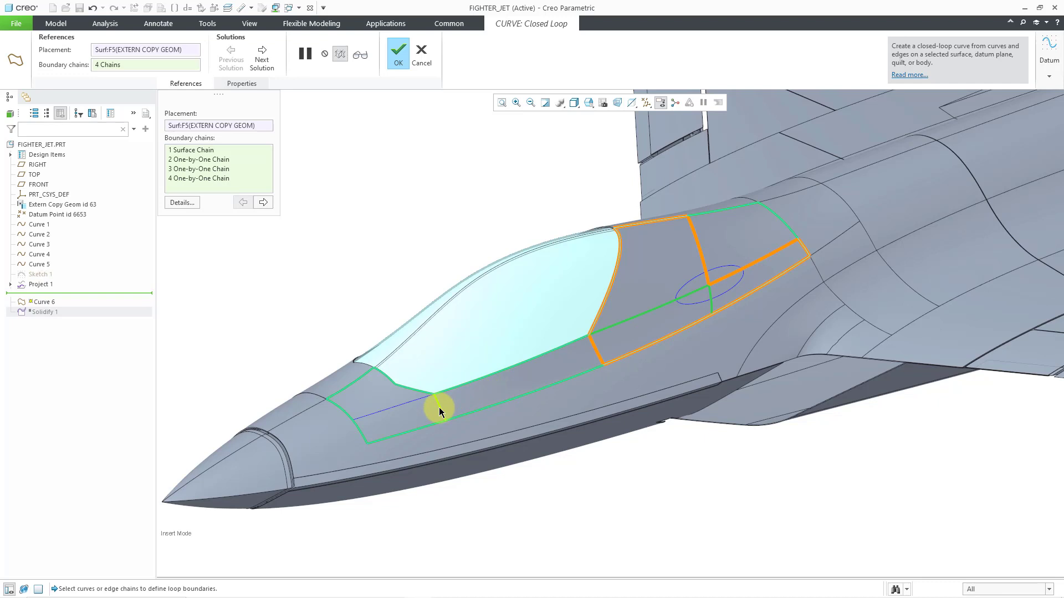
click(442, 407)
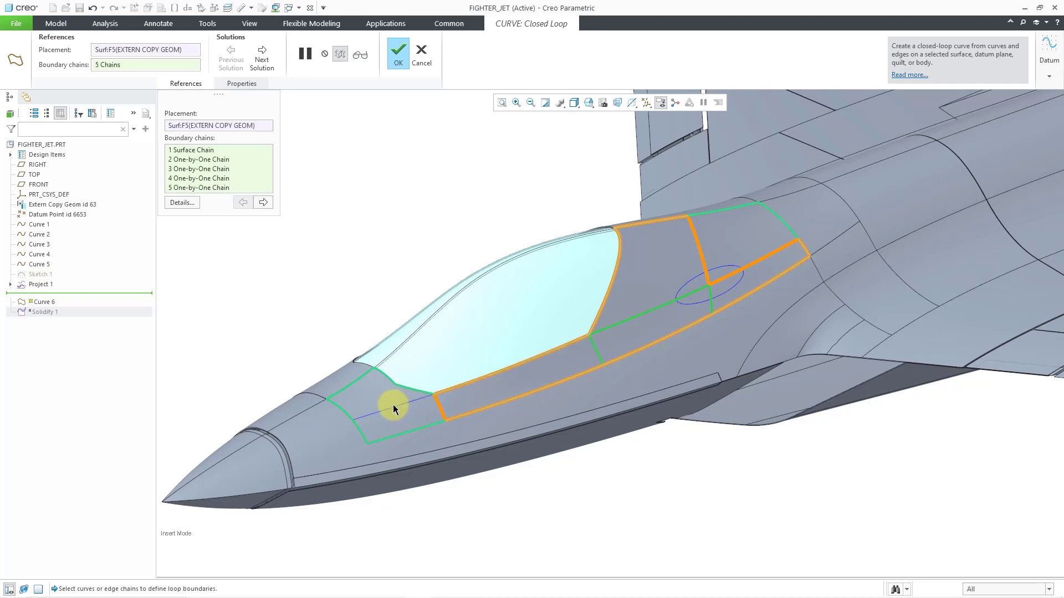
click(393, 407)
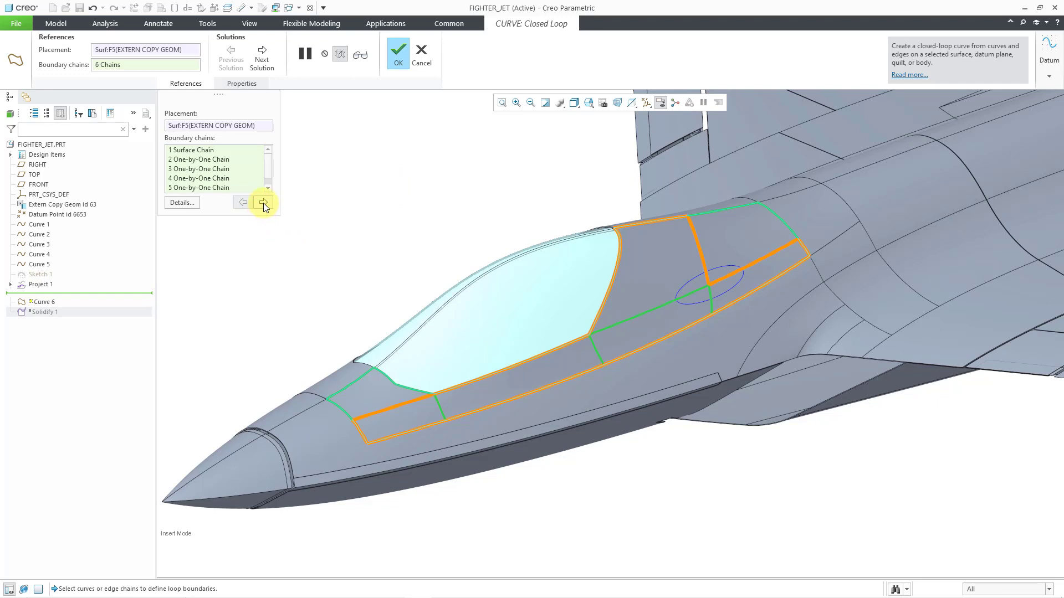
mouse_move(264, 203)
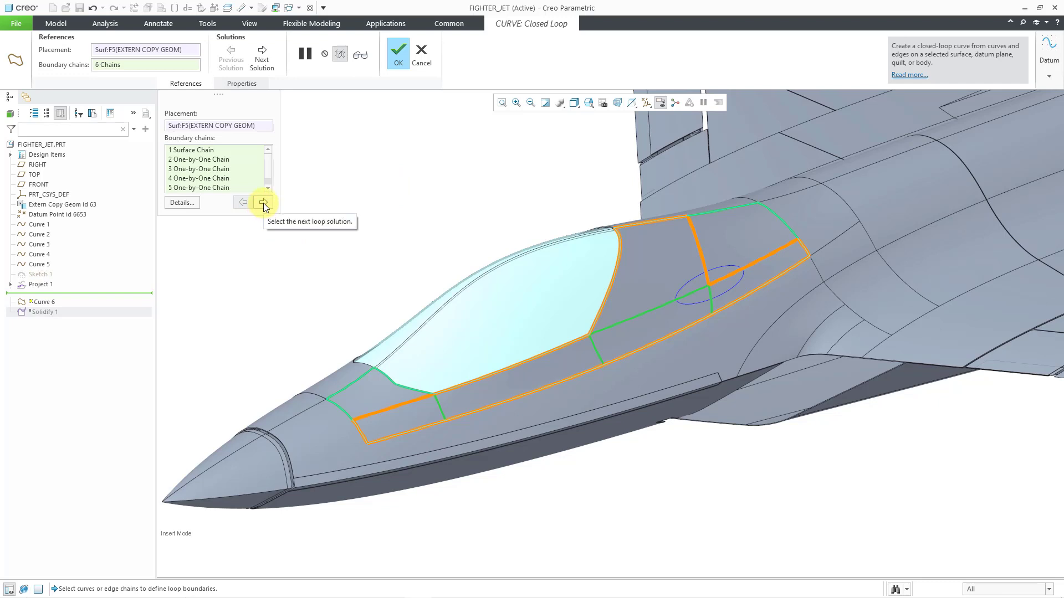
Step: Cycle loop solutions to the loop around the rear panel and complete Curve 6
click(264, 202)
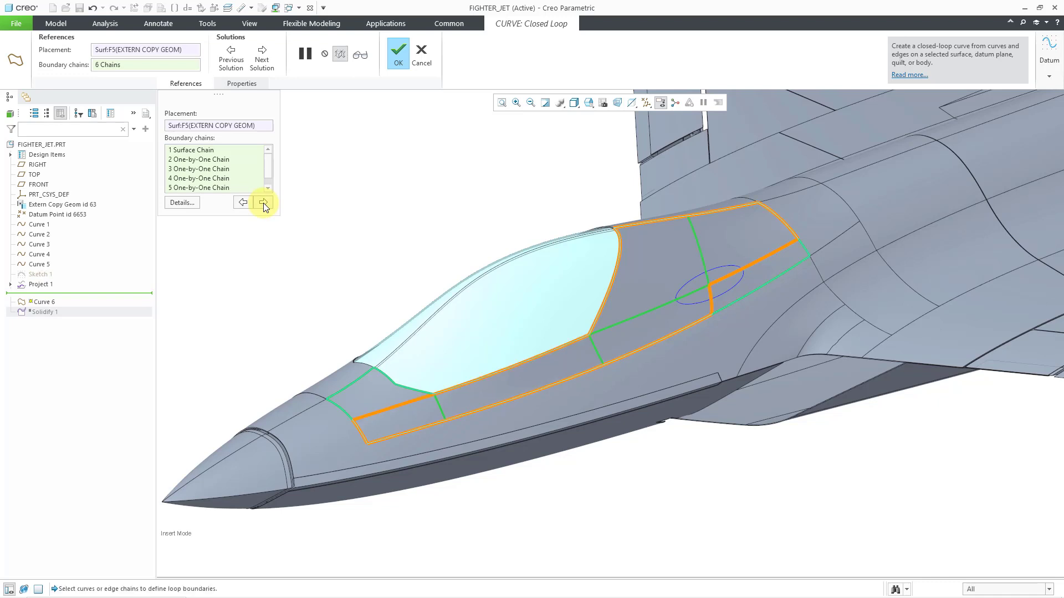
click(242, 202)
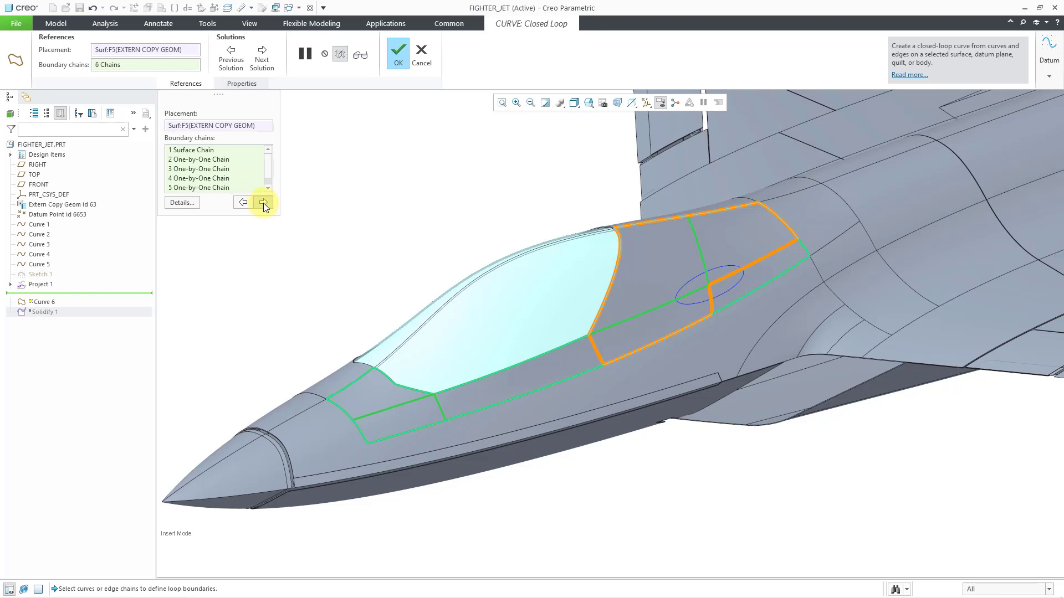
click(264, 204)
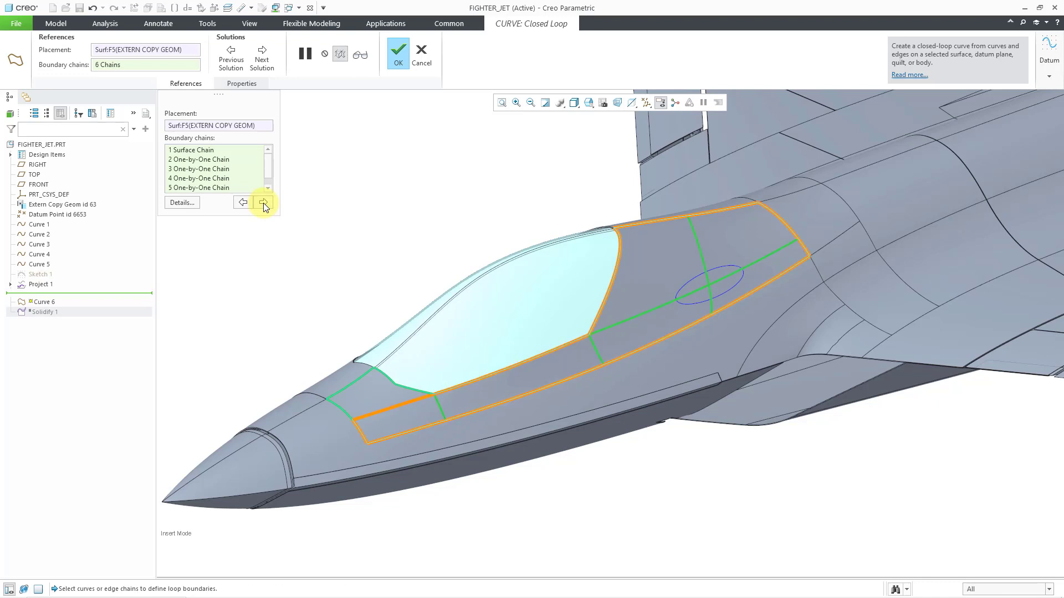
click(264, 206)
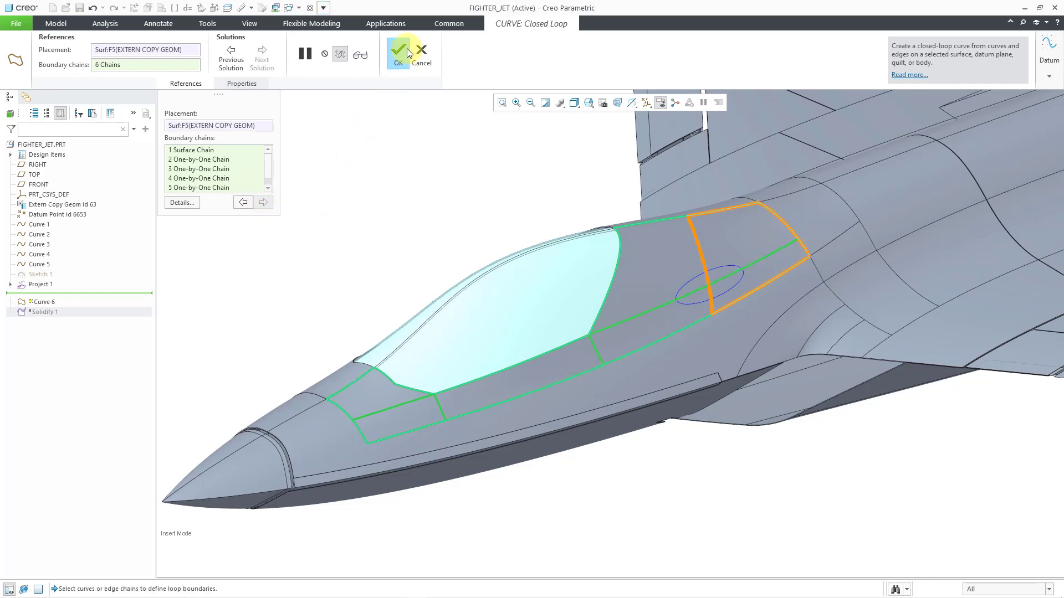
click(397, 53)
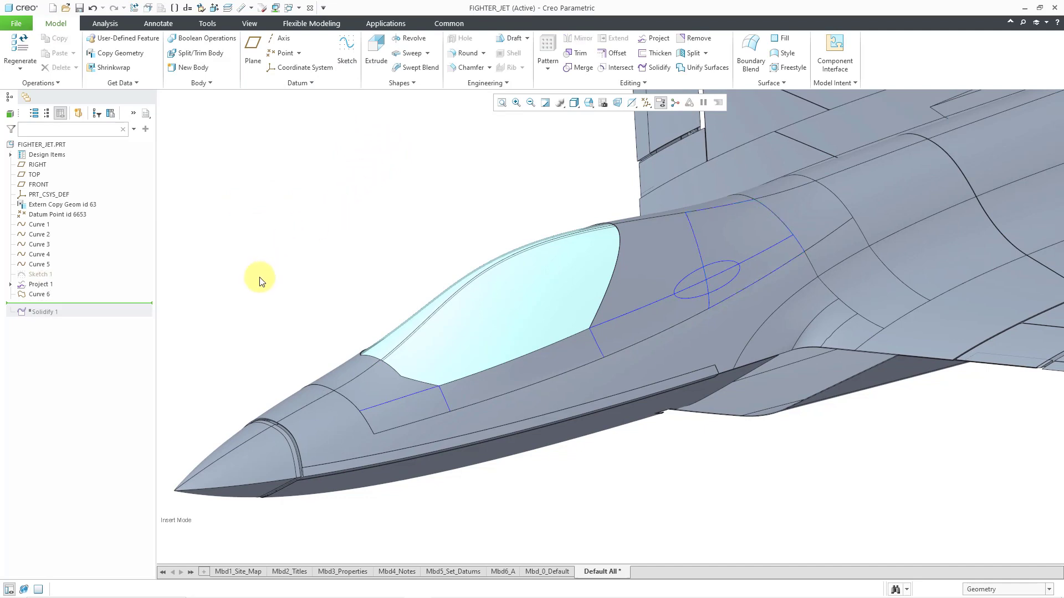
Step: Hide Curve 6 and bring up the datum curve types again
click(39, 294)
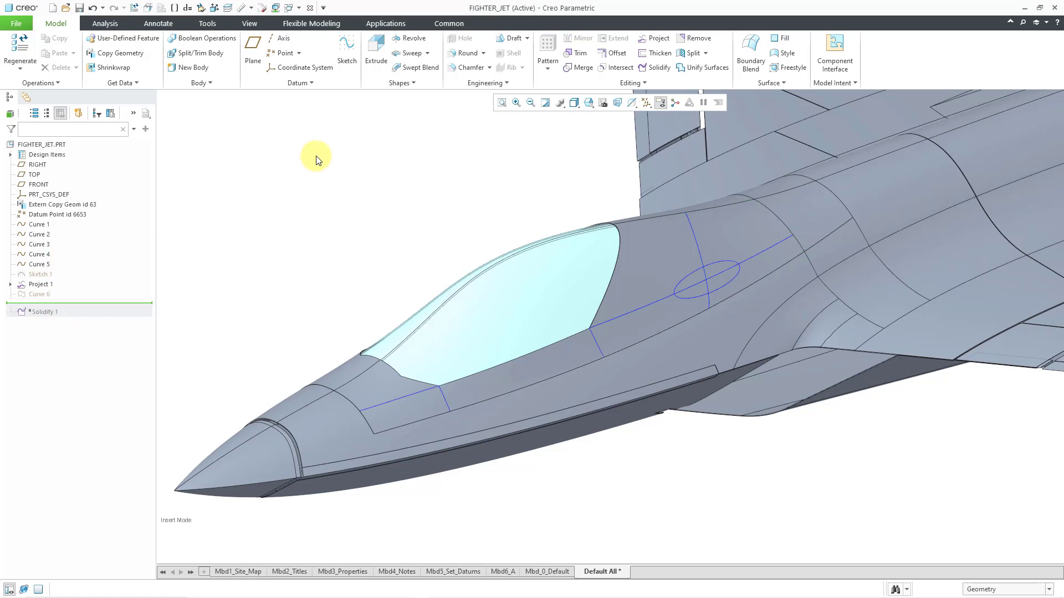
click(297, 83)
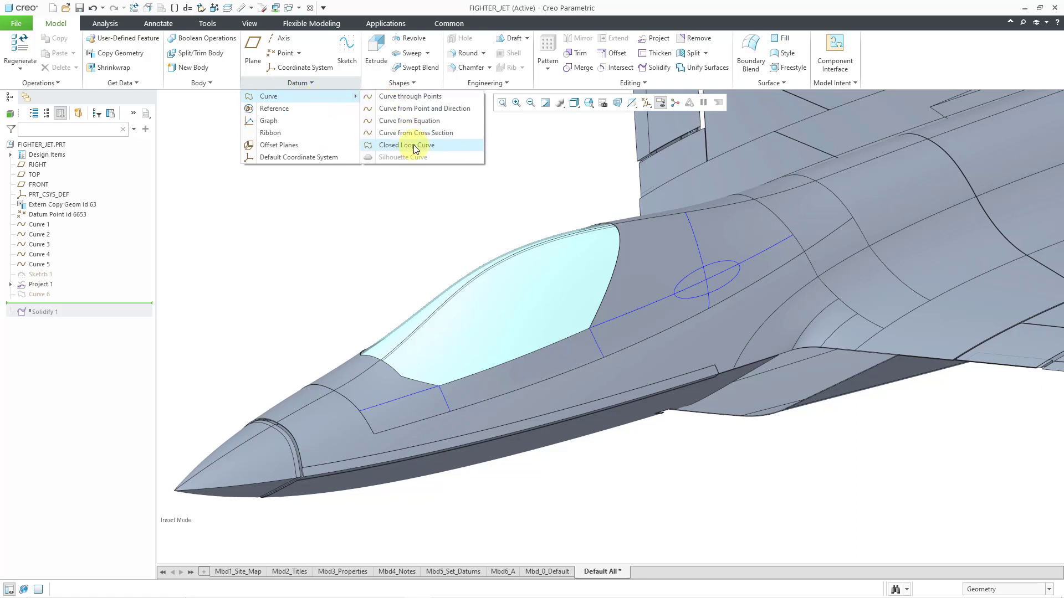
Step: Start a second closed-loop curve on surface F5 with its outer surface edge chain as boundary
click(406, 144)
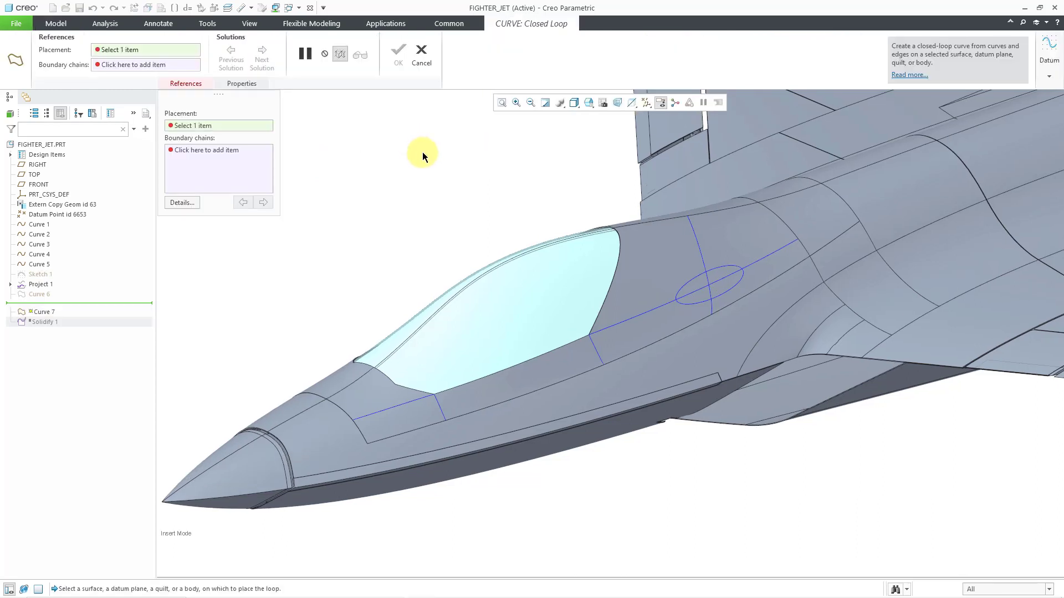
click(655, 278)
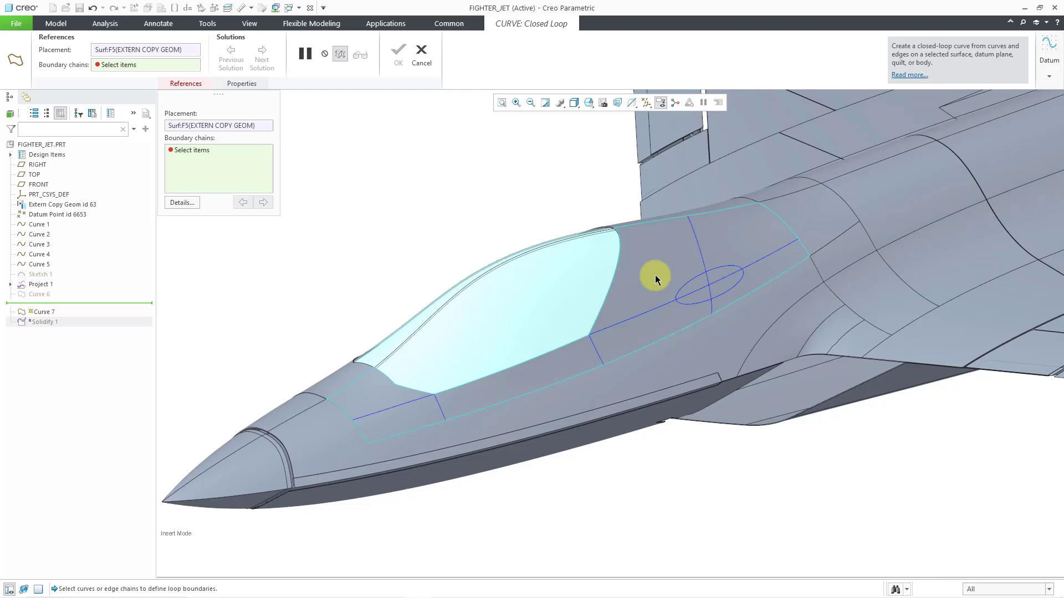
mouse_move(671, 223)
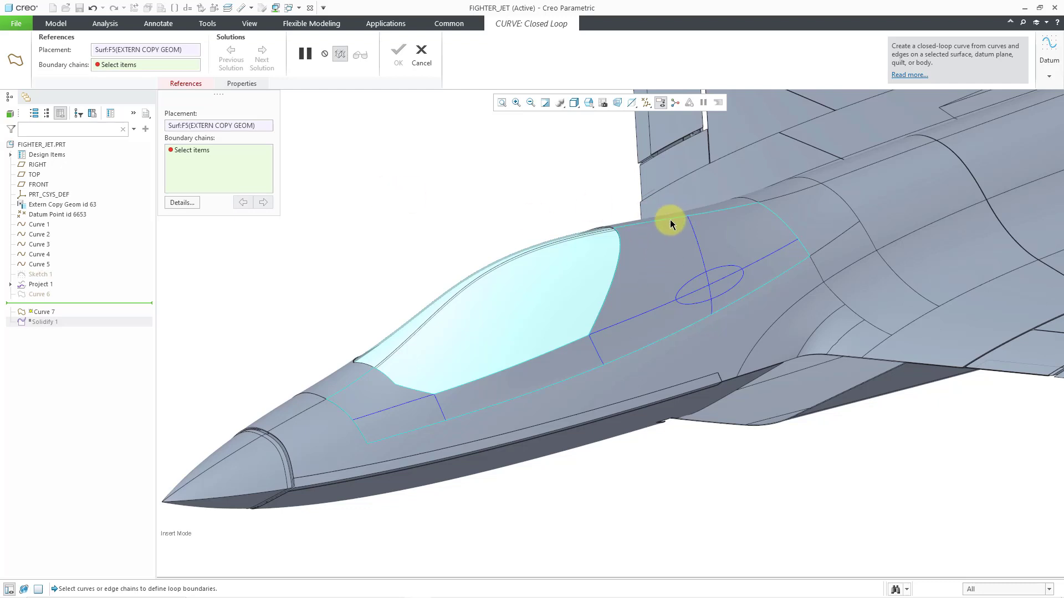
click(671, 221)
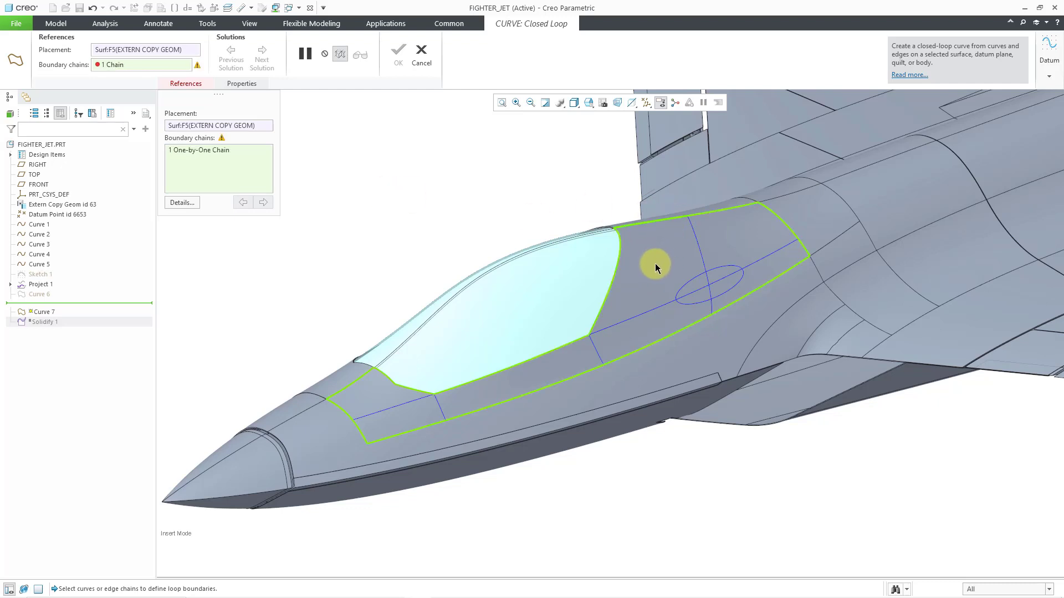
click(655, 264)
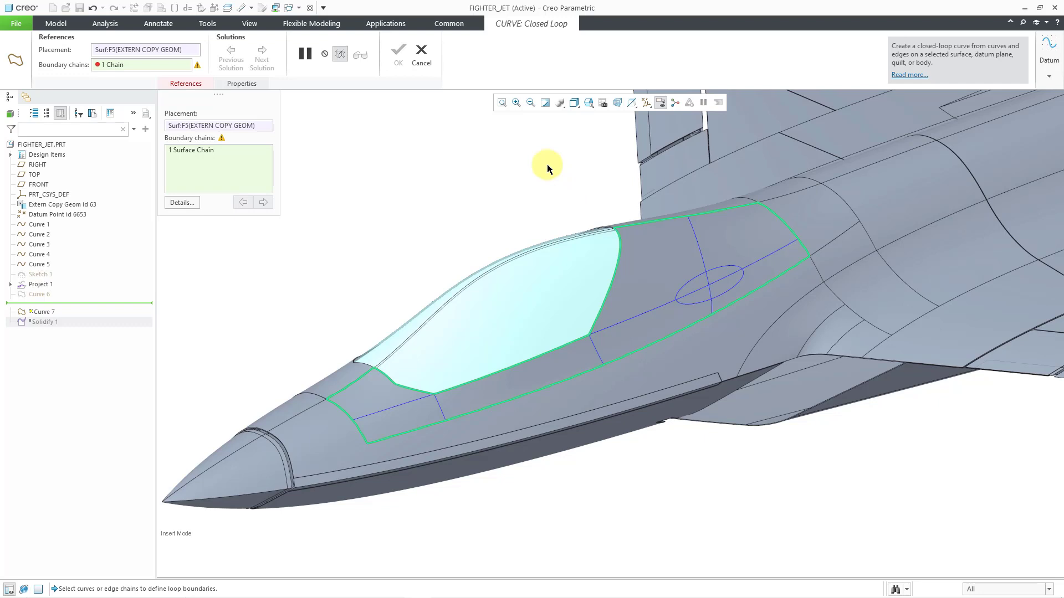
mouse_move(684, 234)
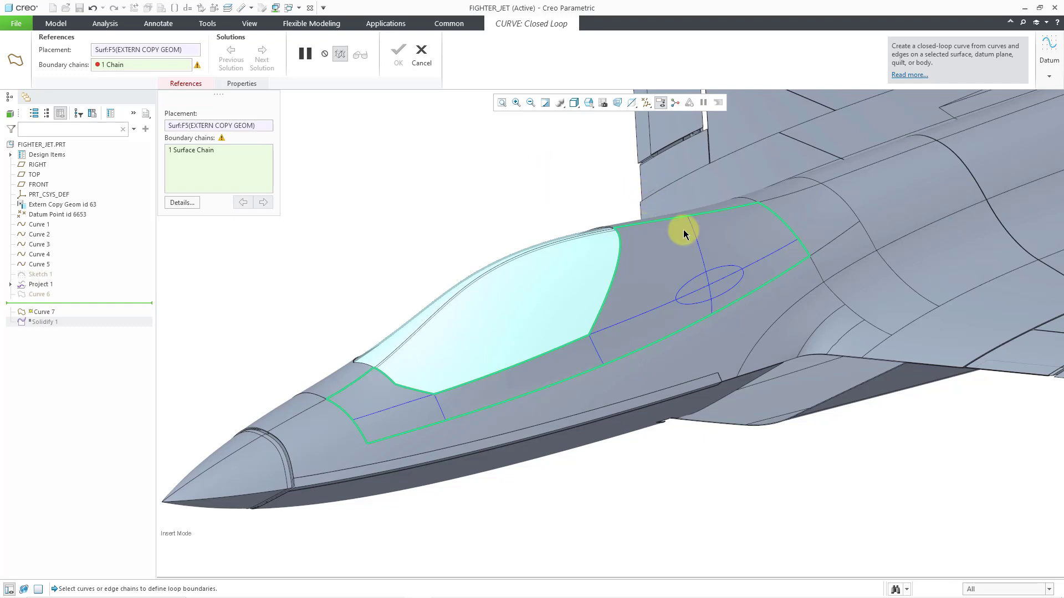
Step: Add the rear panel edges and two intersecting curves as boundary chains
click(770, 264)
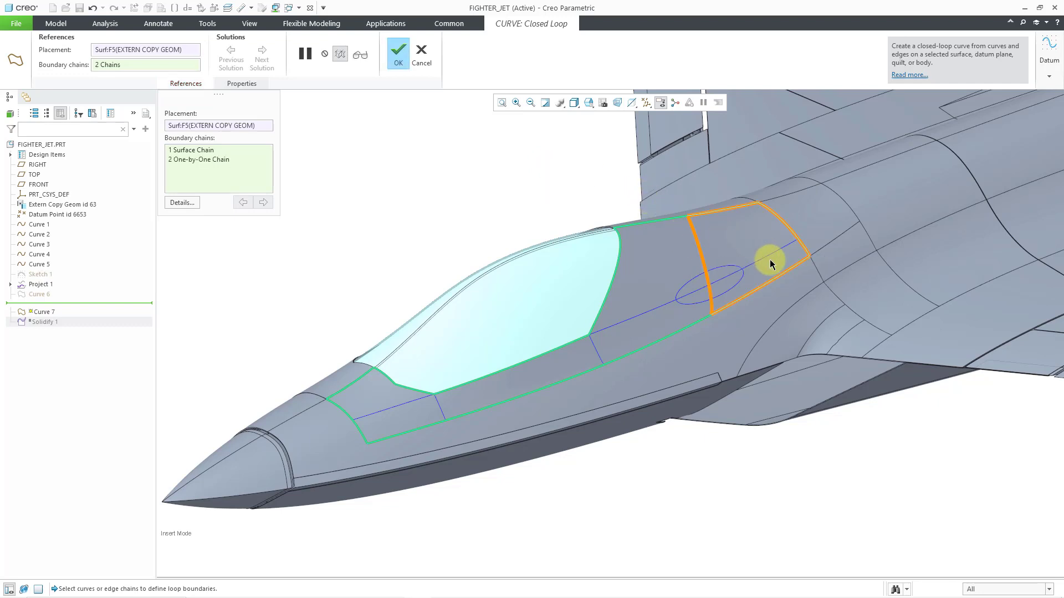
click(590, 349)
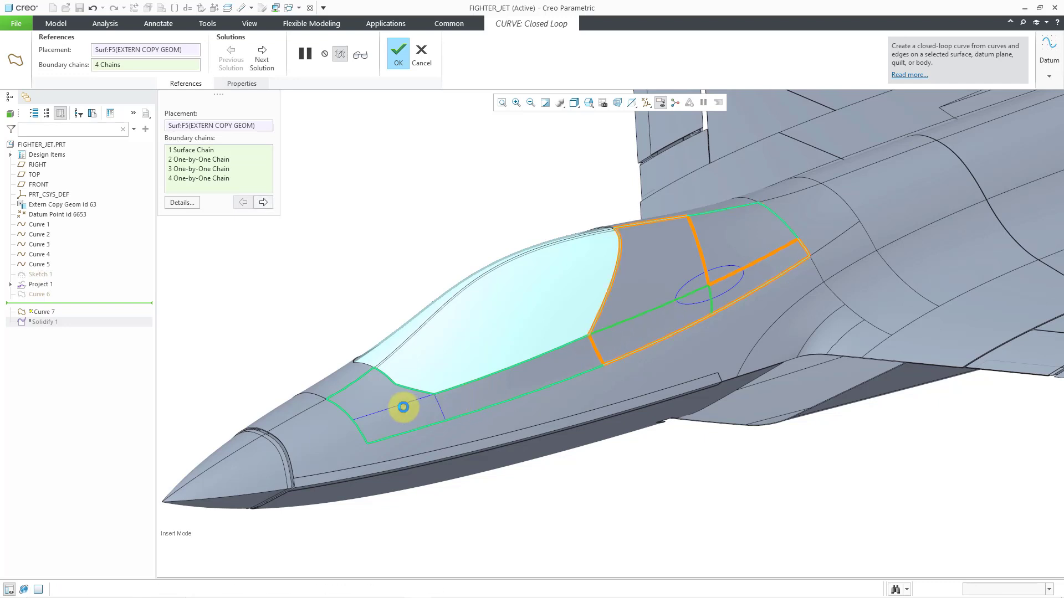
click(692, 288)
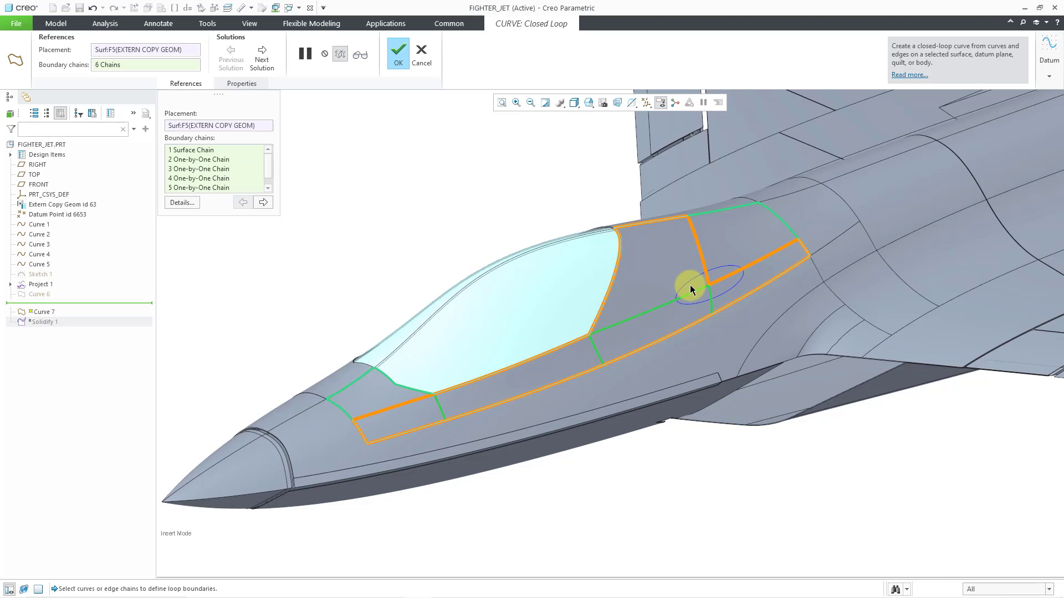
Step: Add the ellipse as a seventh chain, cycle to the desired loop solution and complete Curve 7
click(691, 288)
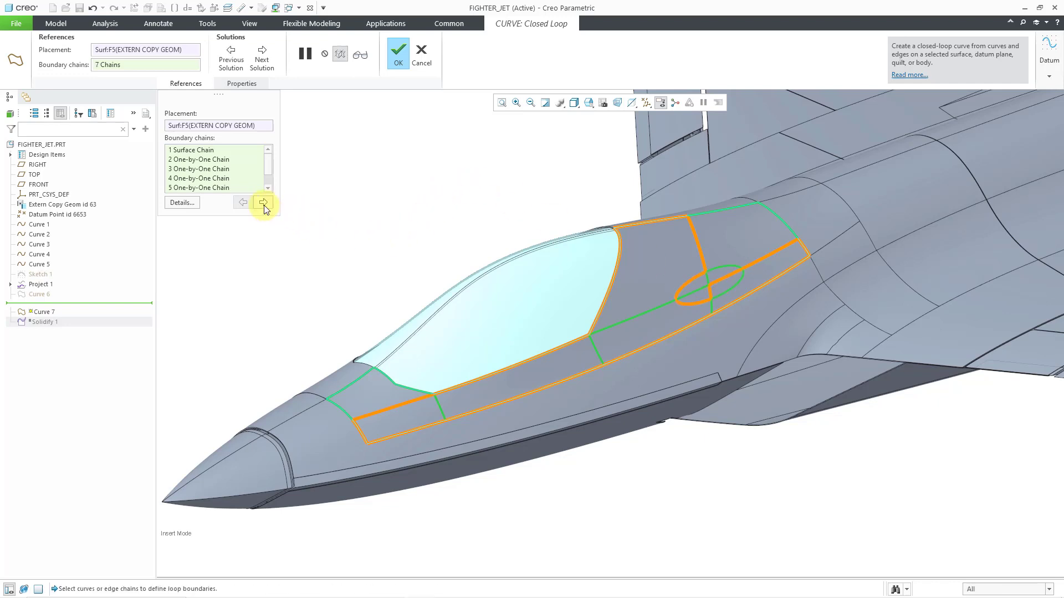
click(264, 206)
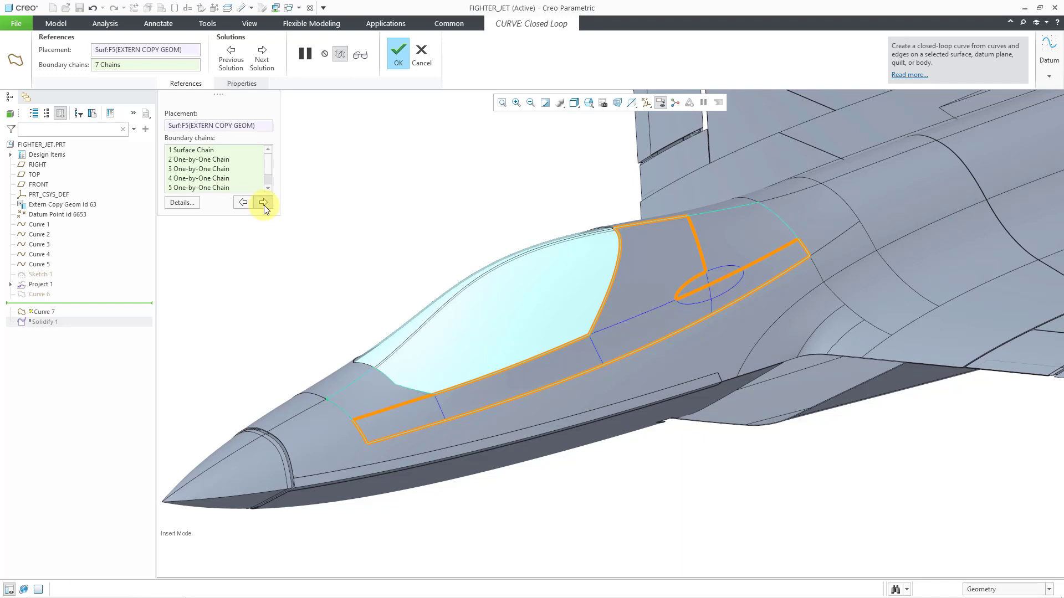
click(264, 206)
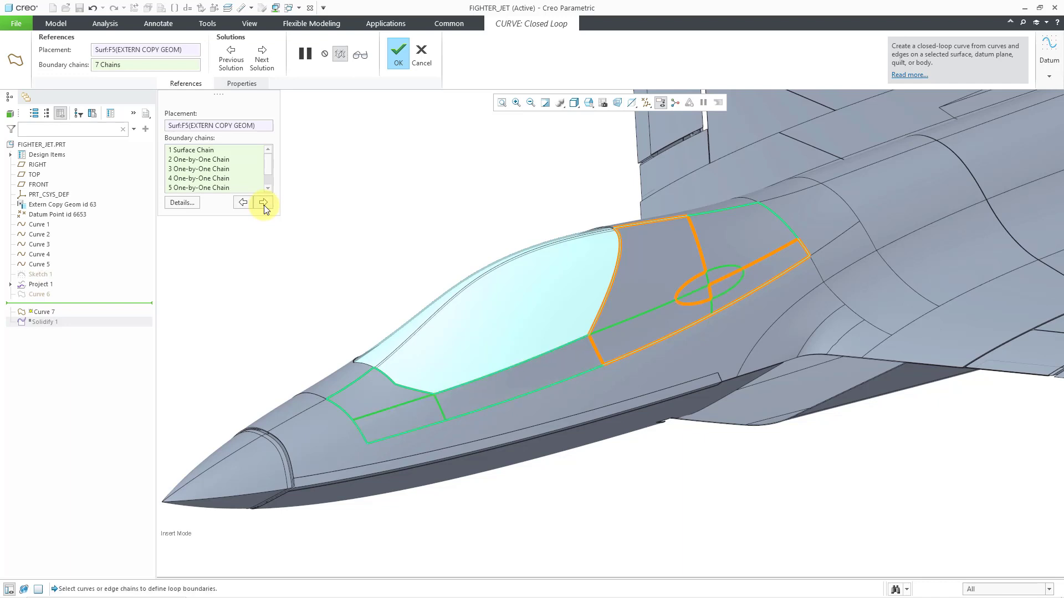
click(264, 206)
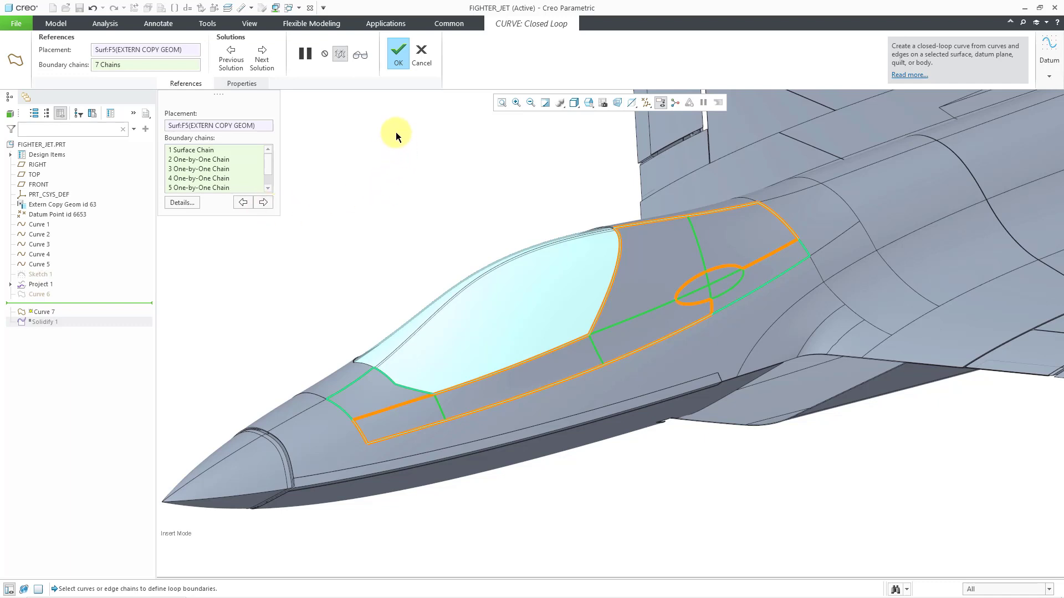
click(397, 50)
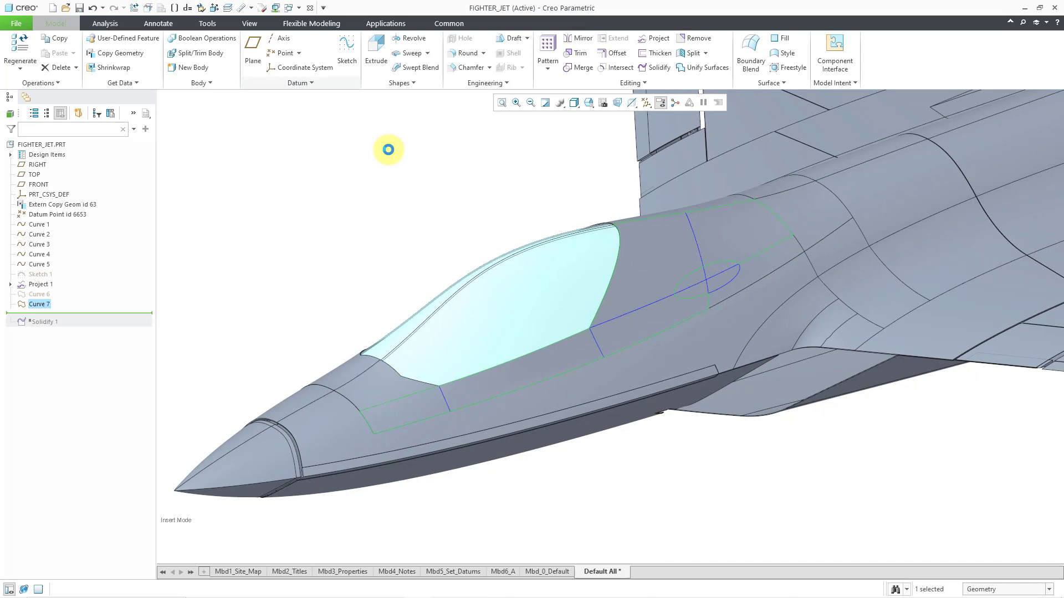